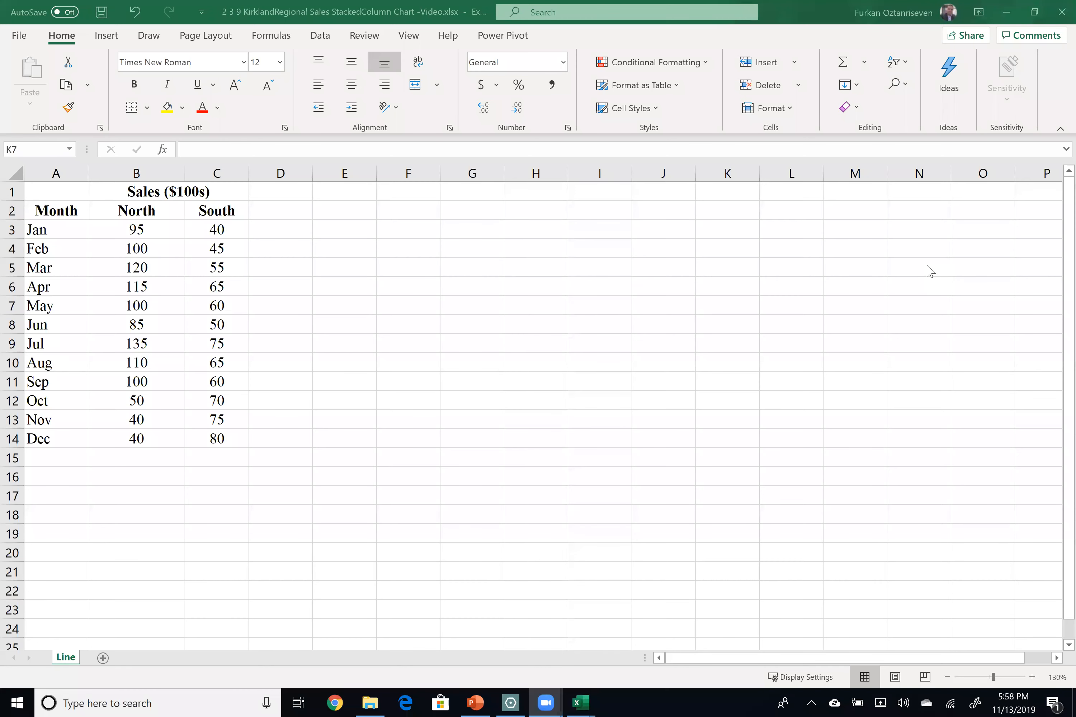
Select the range A2:C14 holding the months with North and South sales figures.
left_click_drag(55, 211, 217, 438)
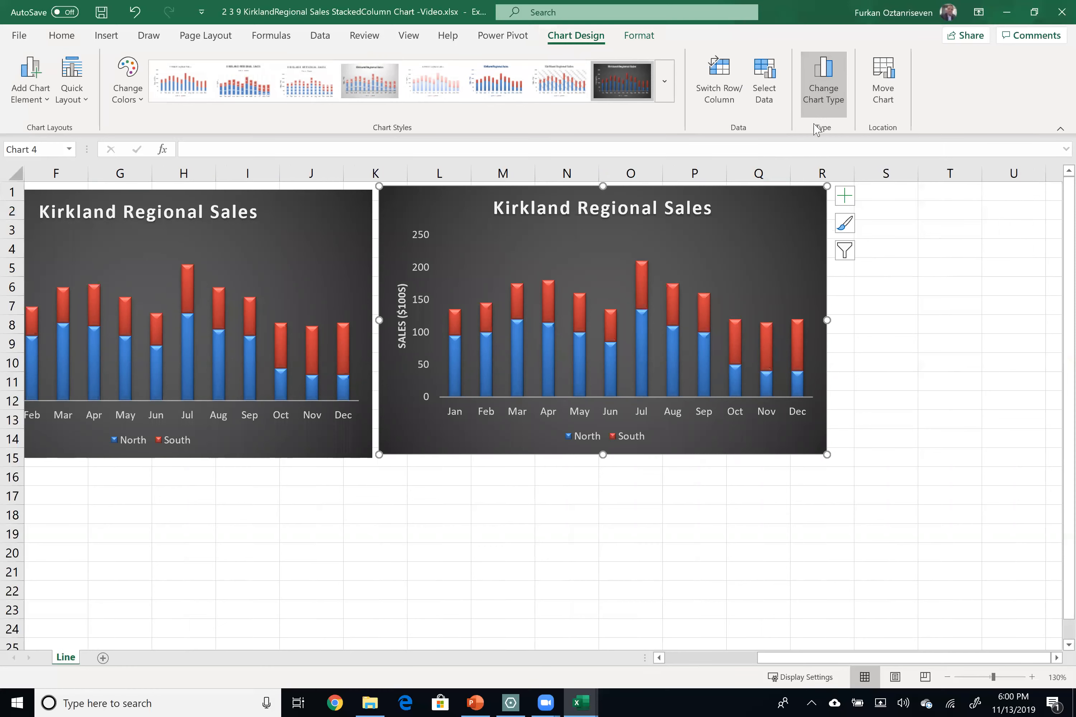
Change the copied Kirkland Regional Sales chart to a Clustered Column type.
left_click(824, 69)
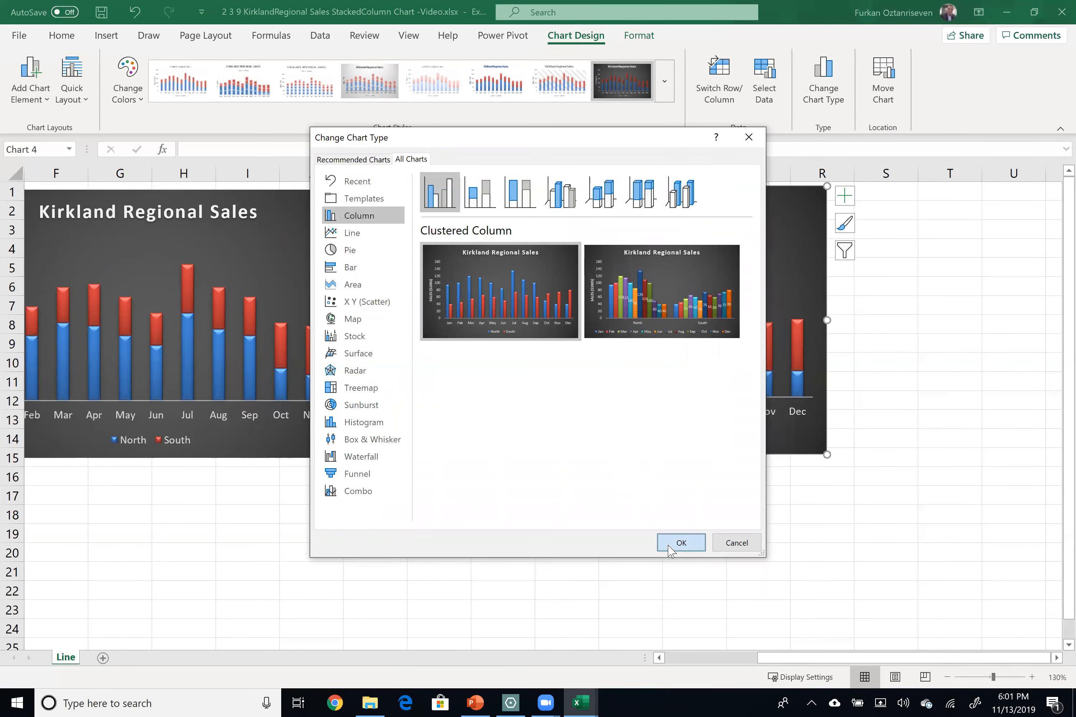
left_click(682, 543)
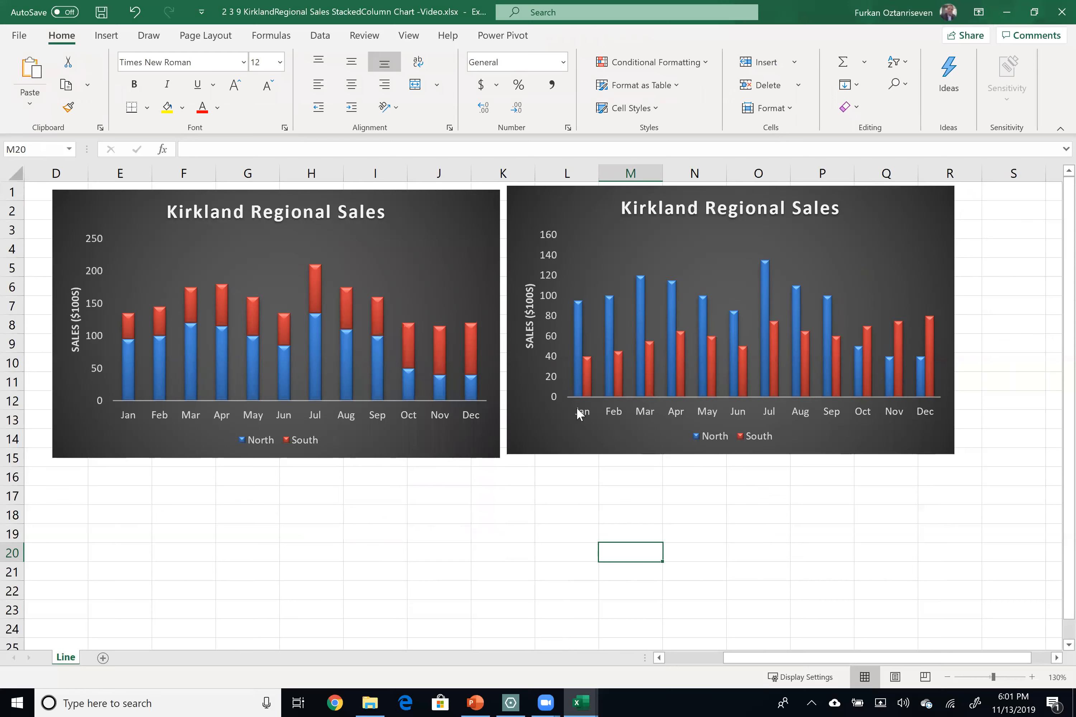